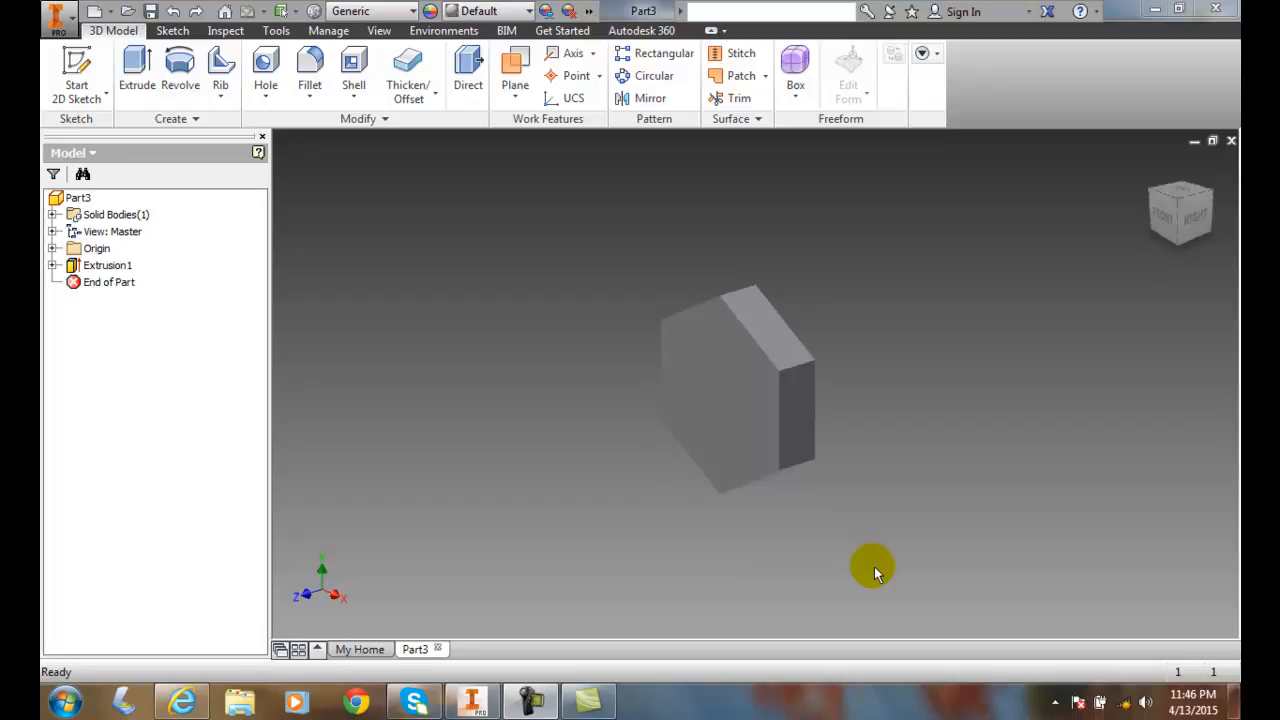
{"action": "mouse_move", "coordinate": [838, 578]}
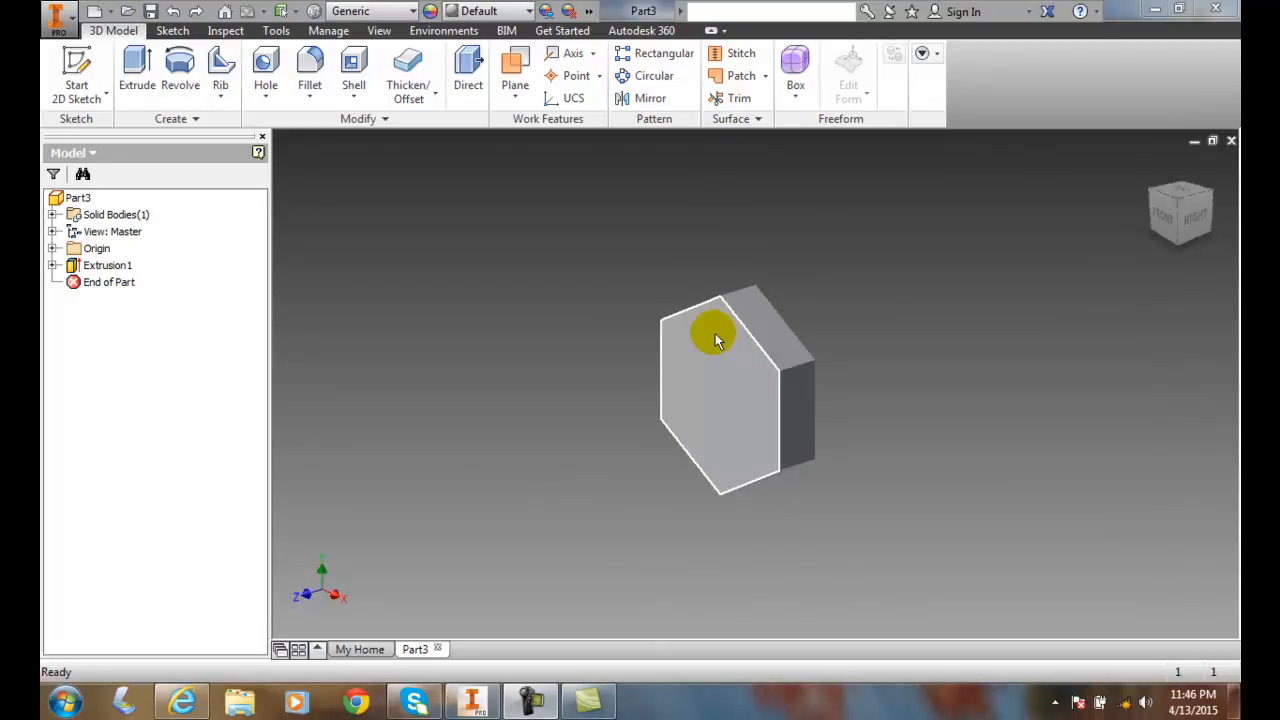
{"action": "mouse_move", "coordinate": [685, 328]}
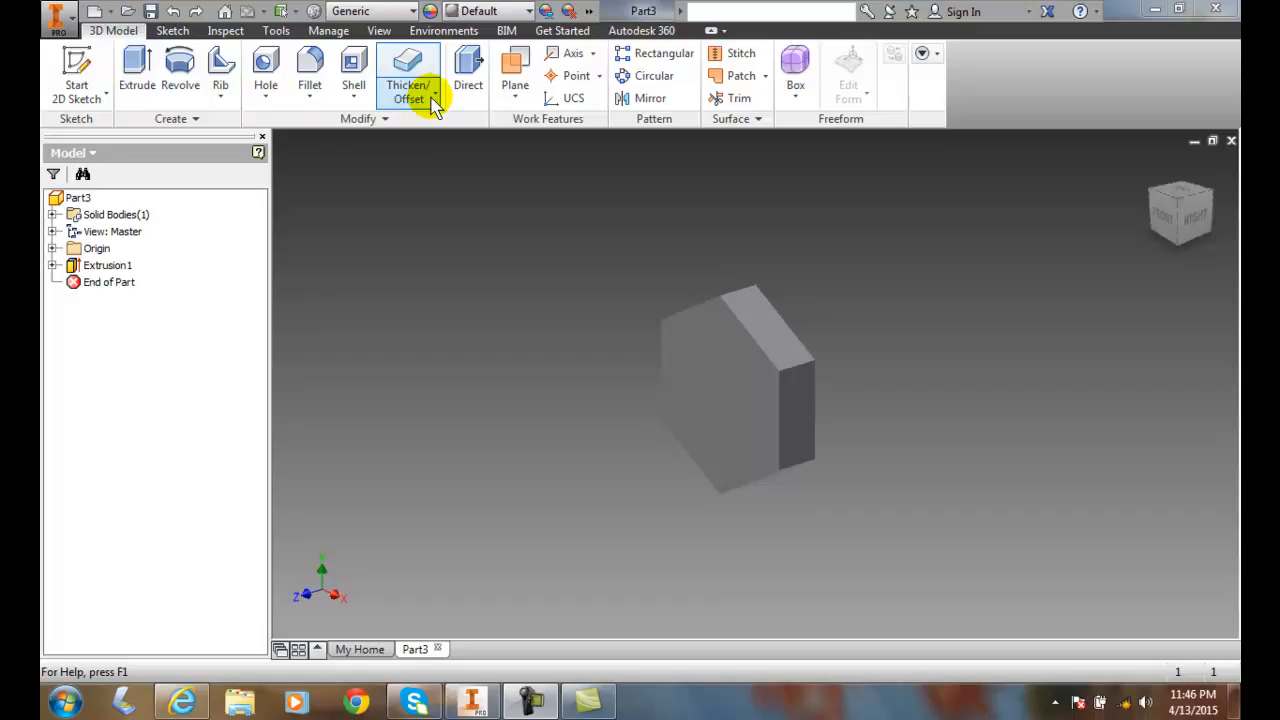
- Launch Thicken/Offset from the 3D Model tab's Modify panel drop-down
{"action": "left_click", "coordinate": [433, 99]}
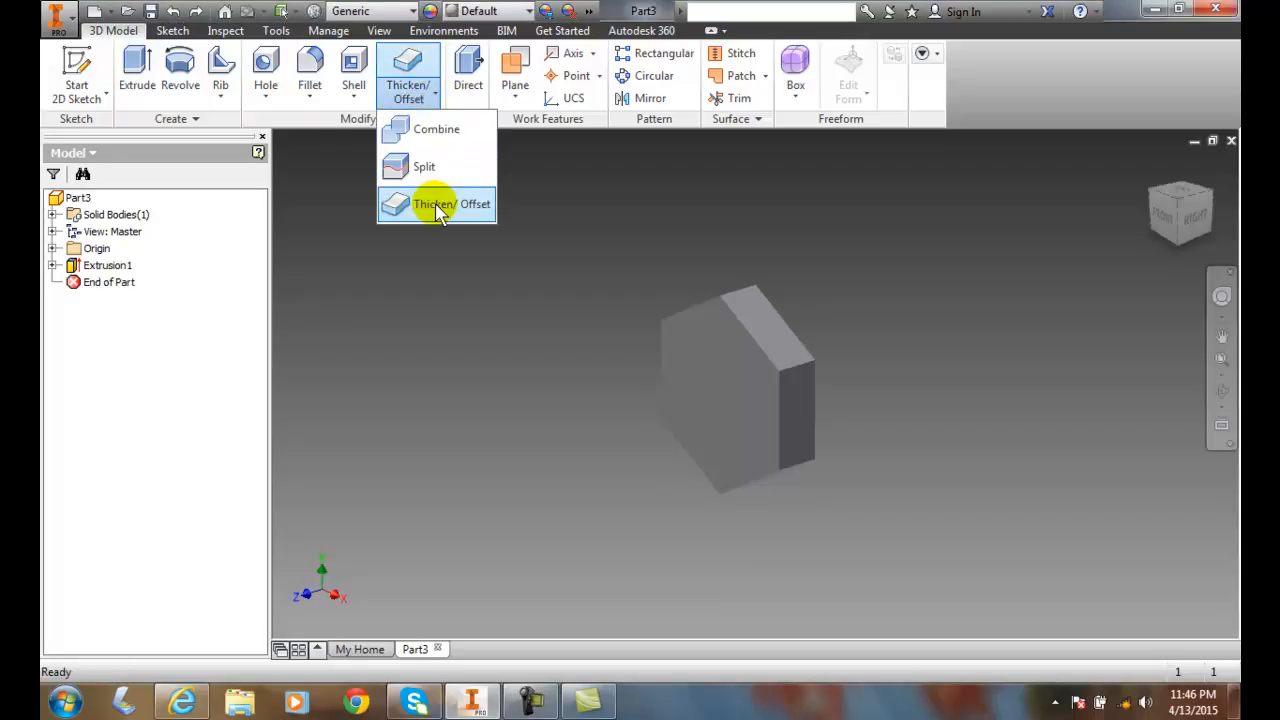
{"action": "mouse_move", "coordinate": [440, 204]}
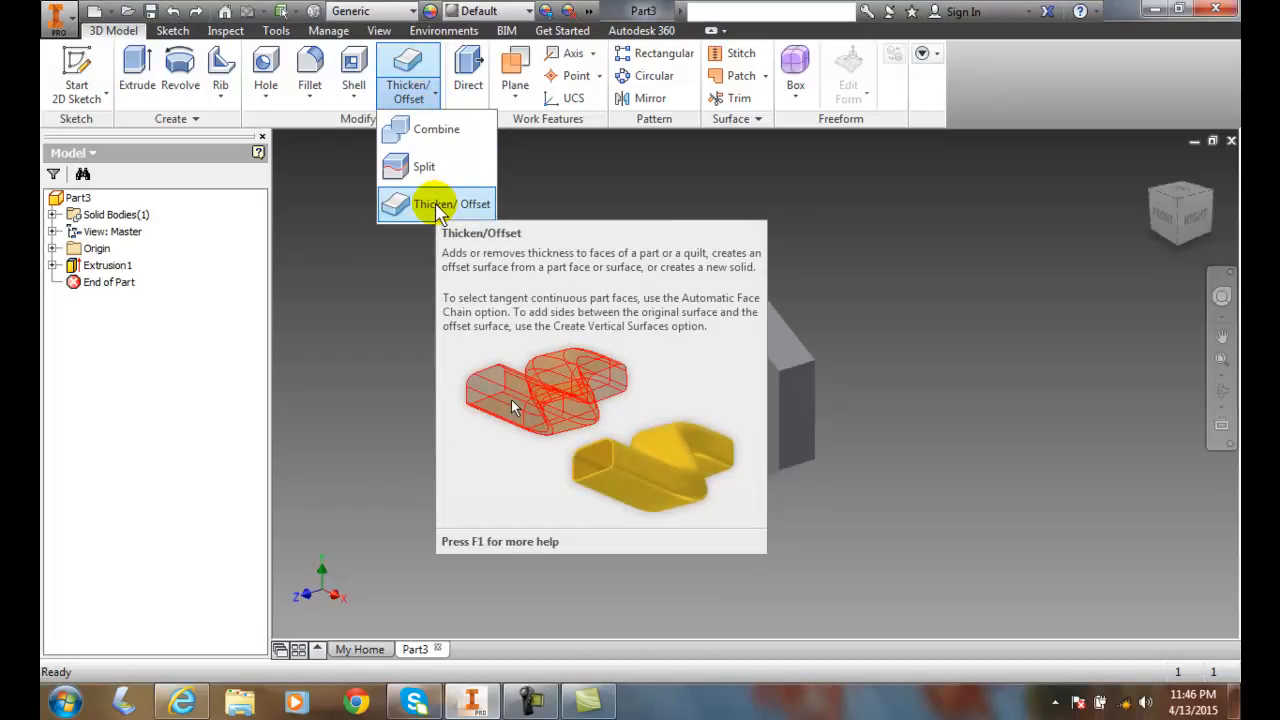
{"action": "left_click", "coordinate": [441, 204]}
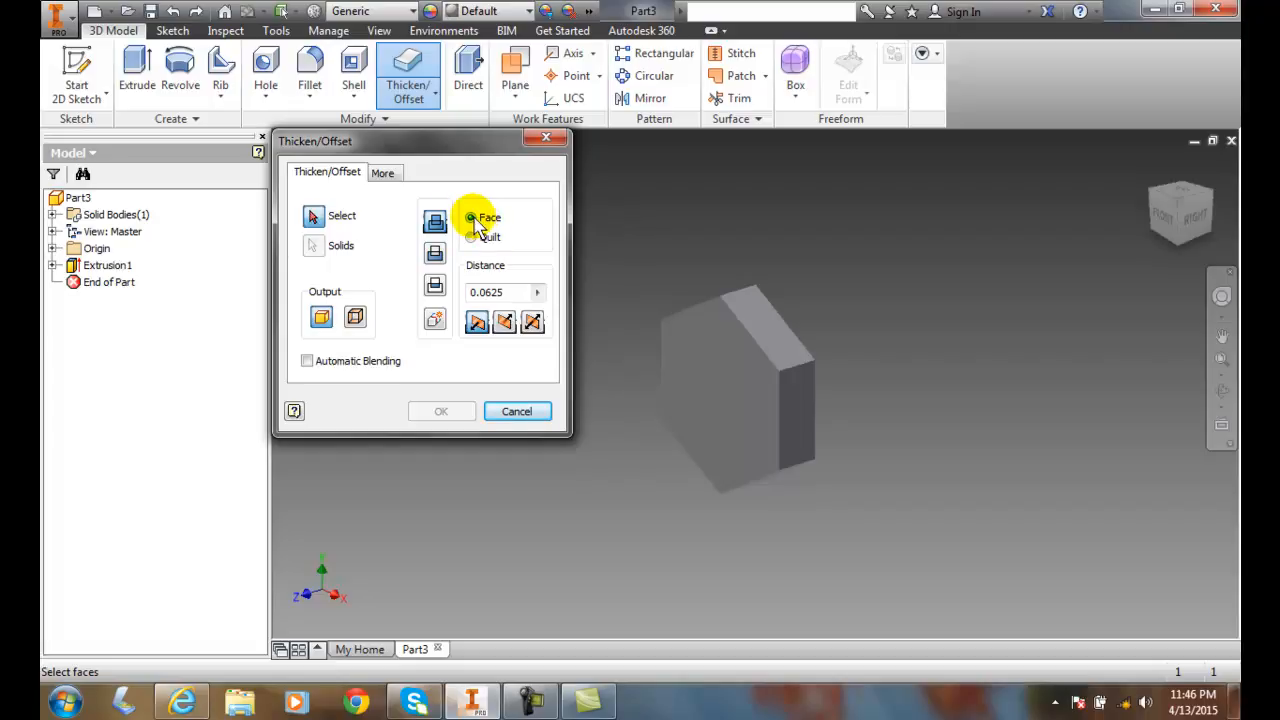
{"action": "left_click", "coordinate": [469, 237]}
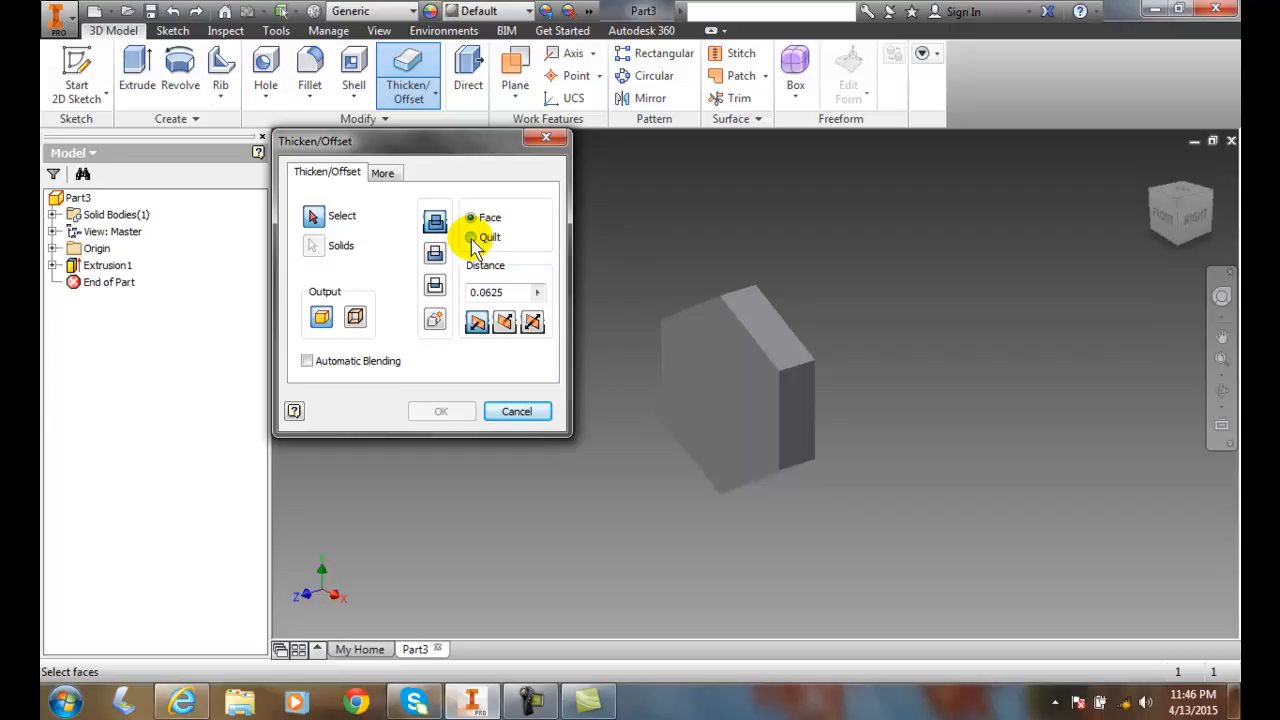
{"action": "left_click", "coordinate": [469, 218]}
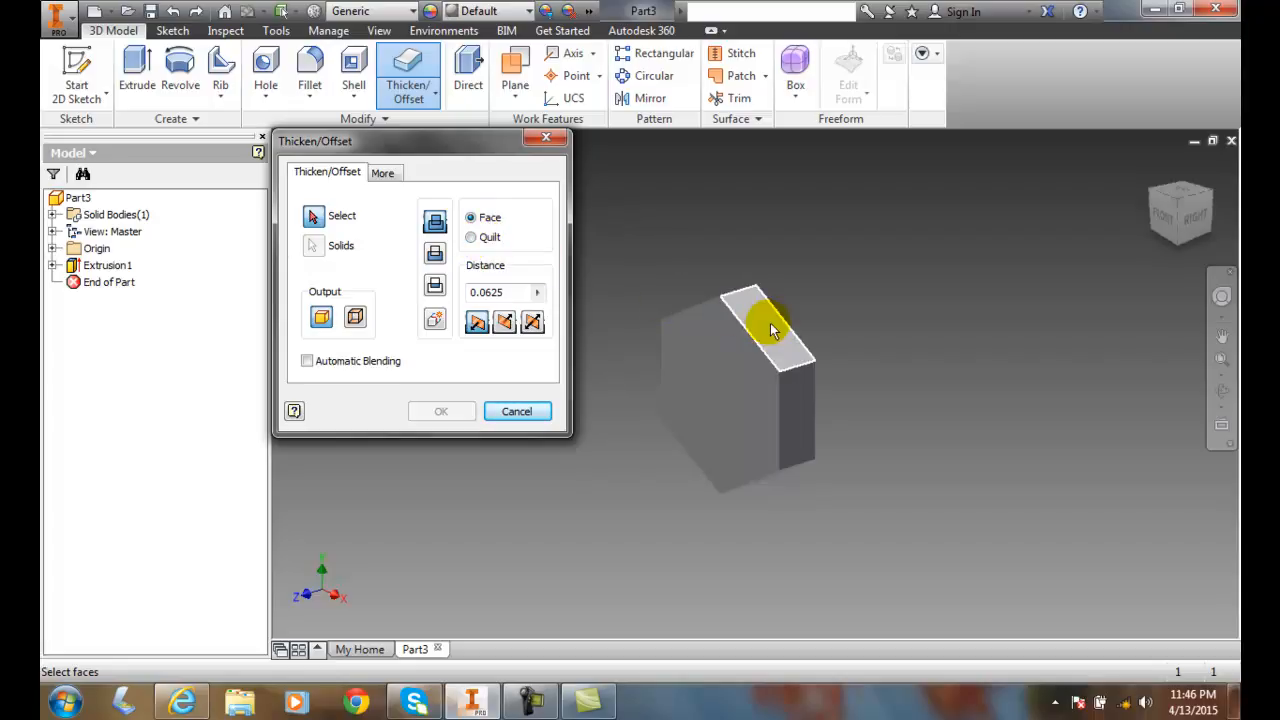
- Select the hexagon's top face and set the thicken distance to 0.125
{"action": "left_click", "coordinate": [770, 330]}
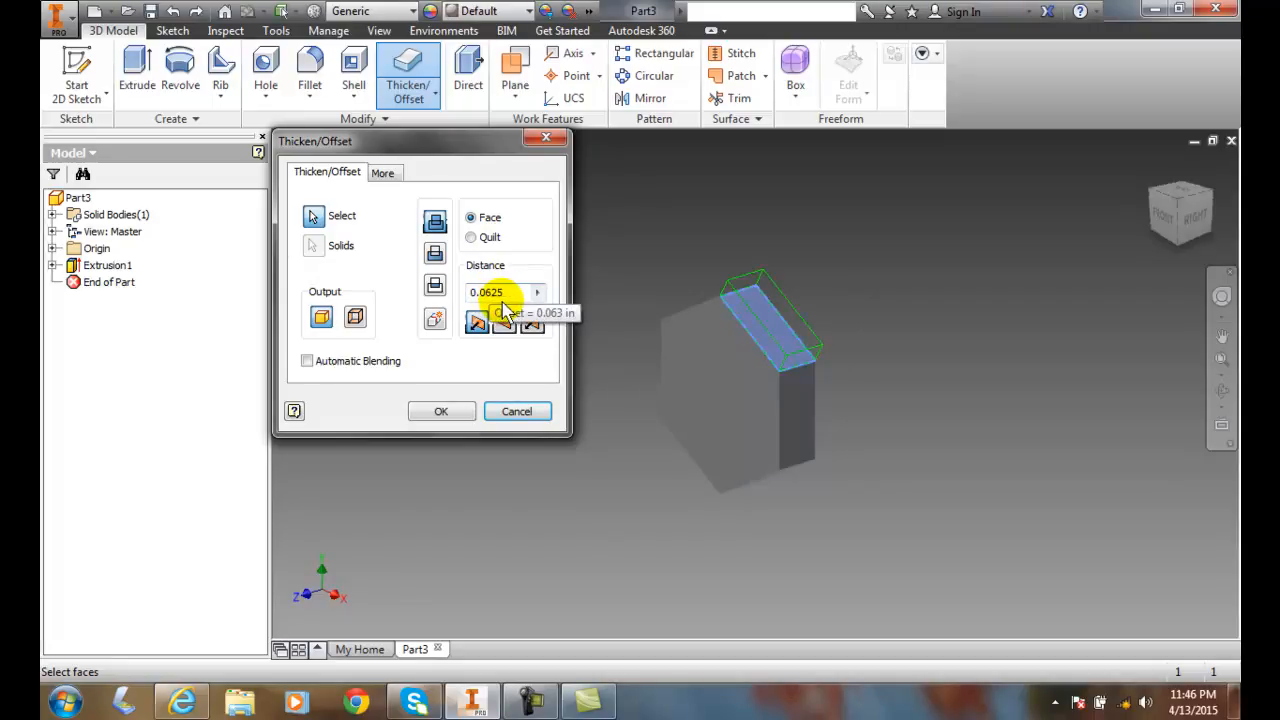
{"action": "left_click", "coordinate": [495, 292]}
{"action": "type", "text": "0.25"}
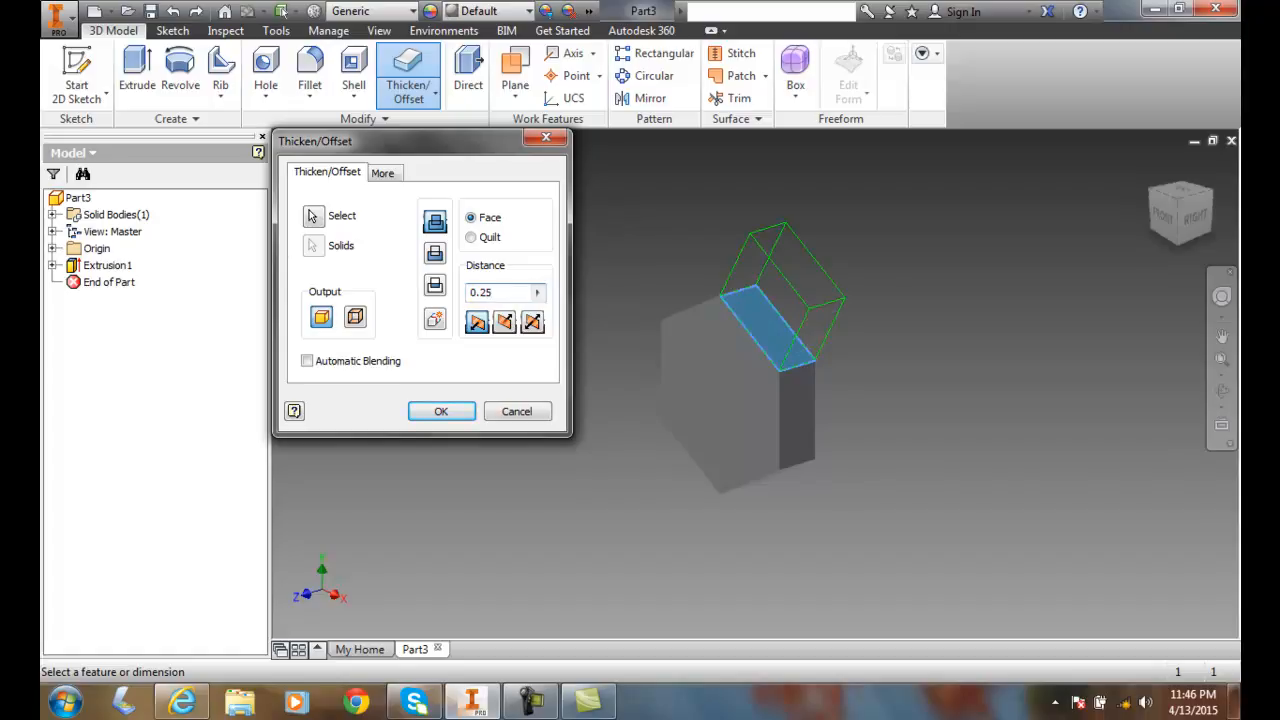
{"action": "left_click", "coordinate": [495, 292]}
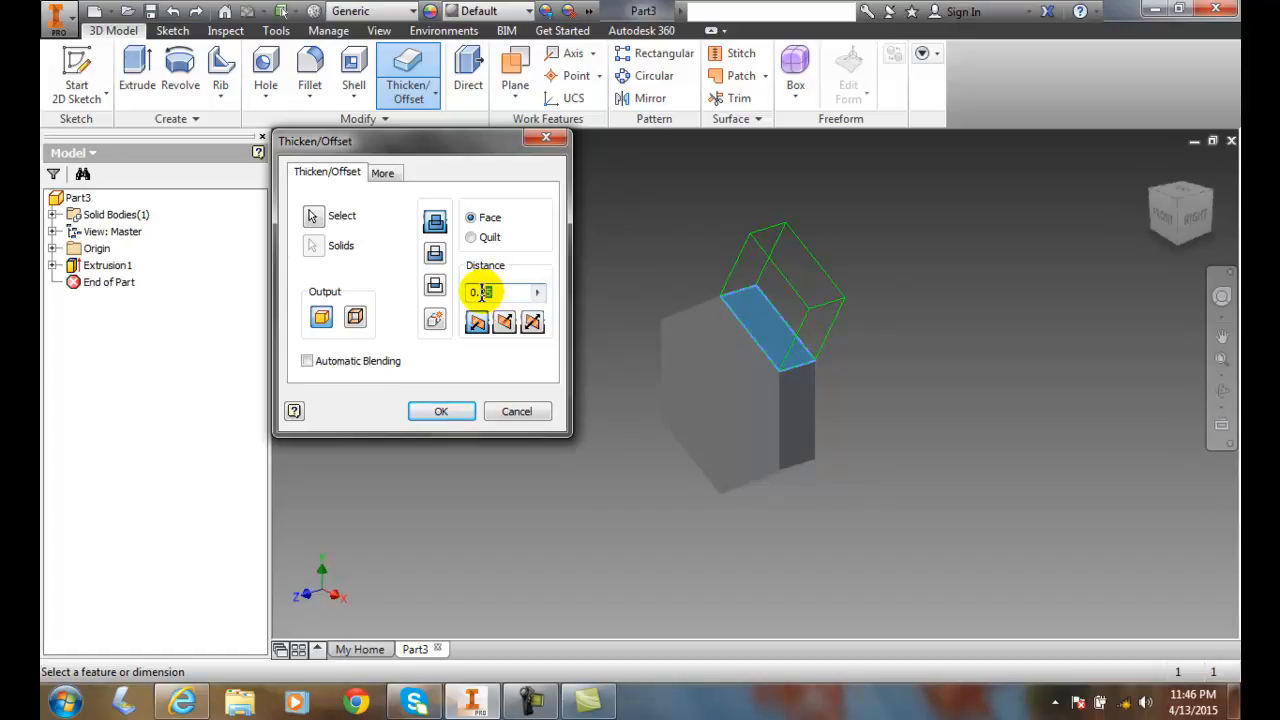
{"action": "type", "text": "0..12"}
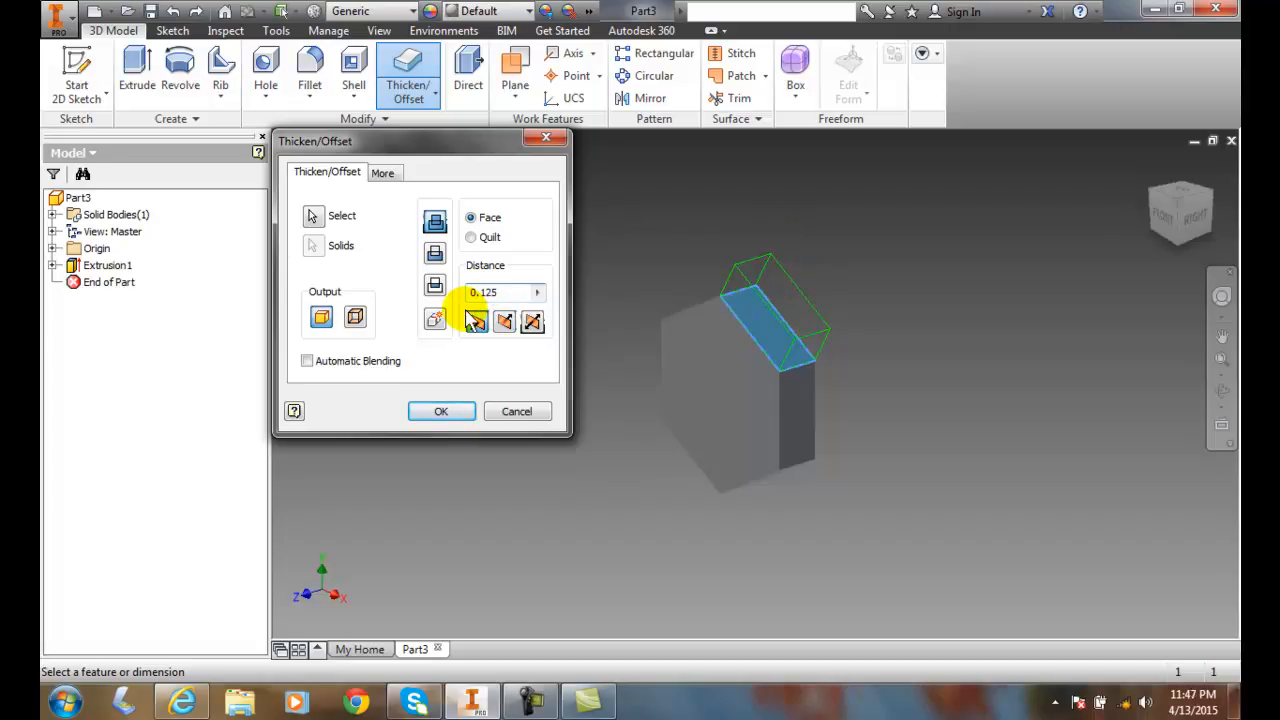
- Preview the thickening in Direction 1, Direction 2 and Symmetric
{"action": "left_click", "coordinate": [504, 321]}
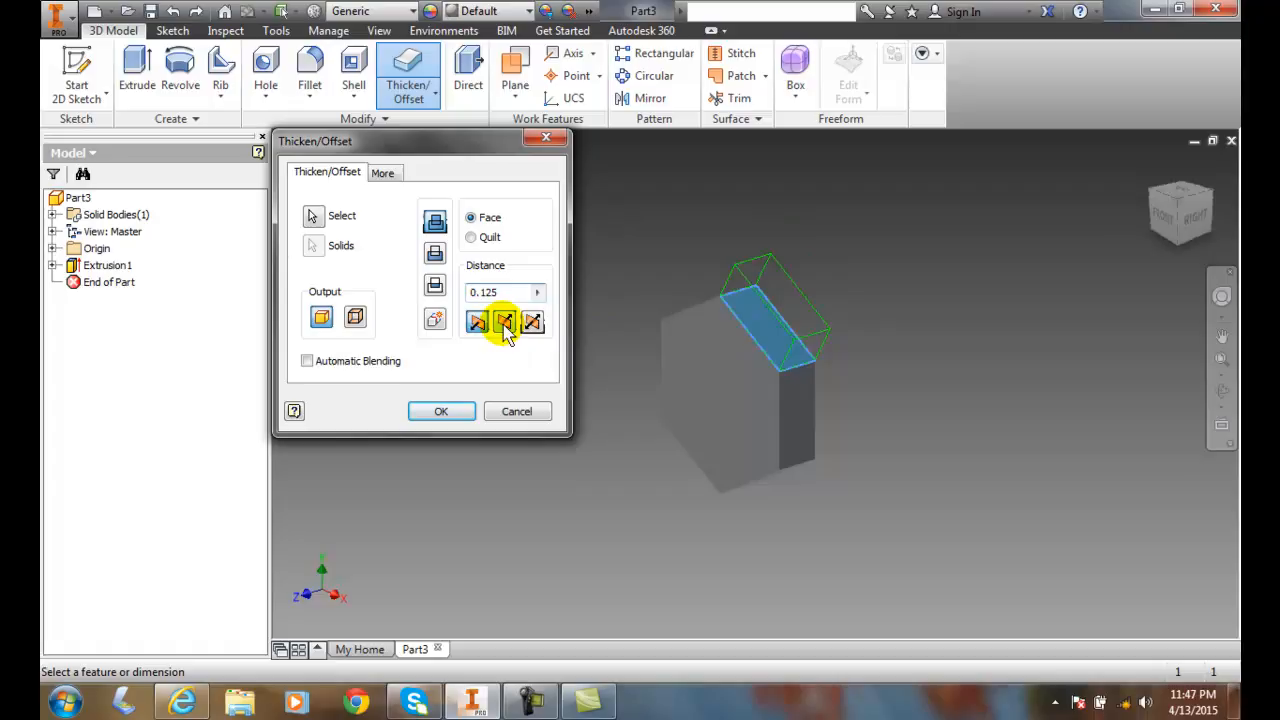
{"action": "left_click", "coordinate": [477, 322]}
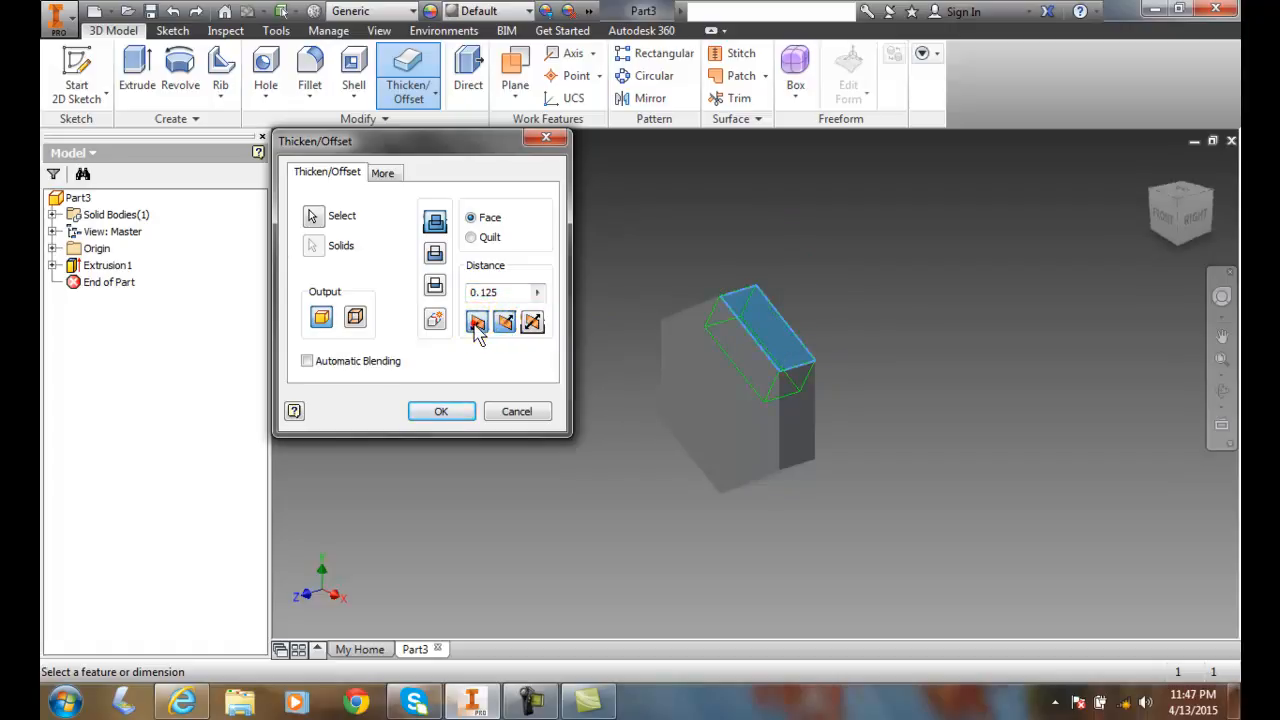
{"action": "left_click", "coordinate": [532, 322]}
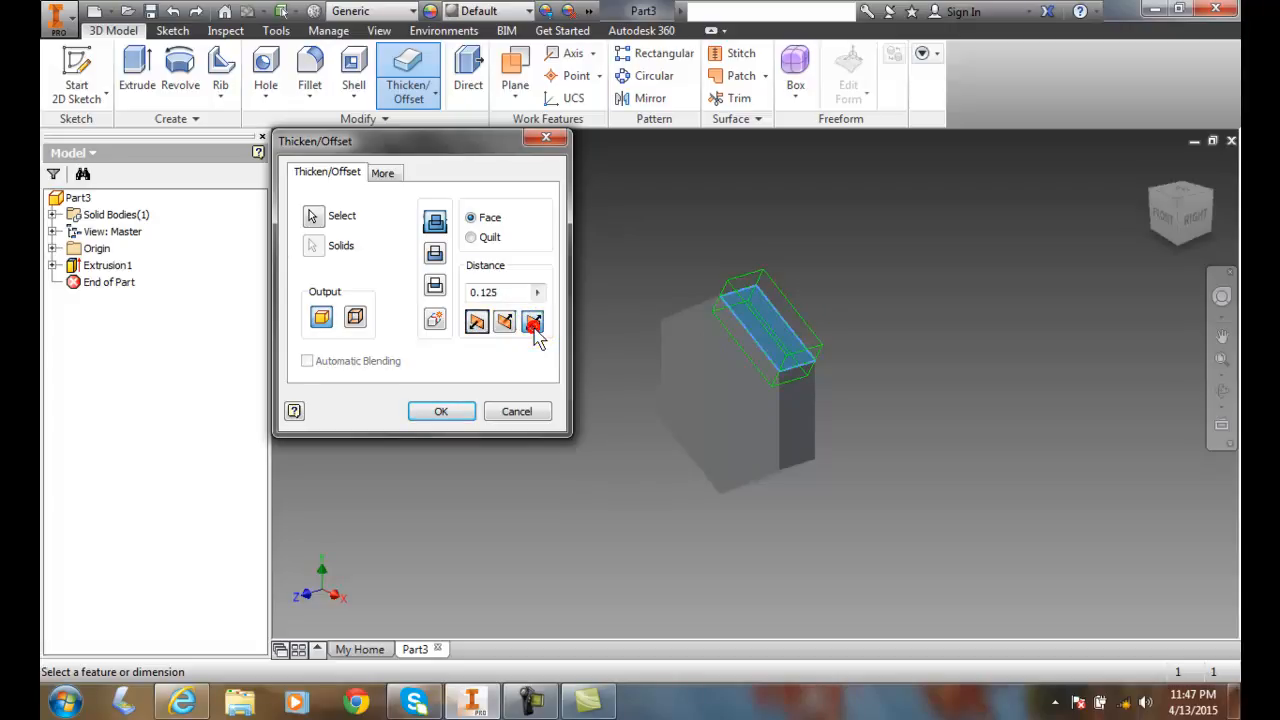
{"action": "left_click", "coordinate": [476, 321]}
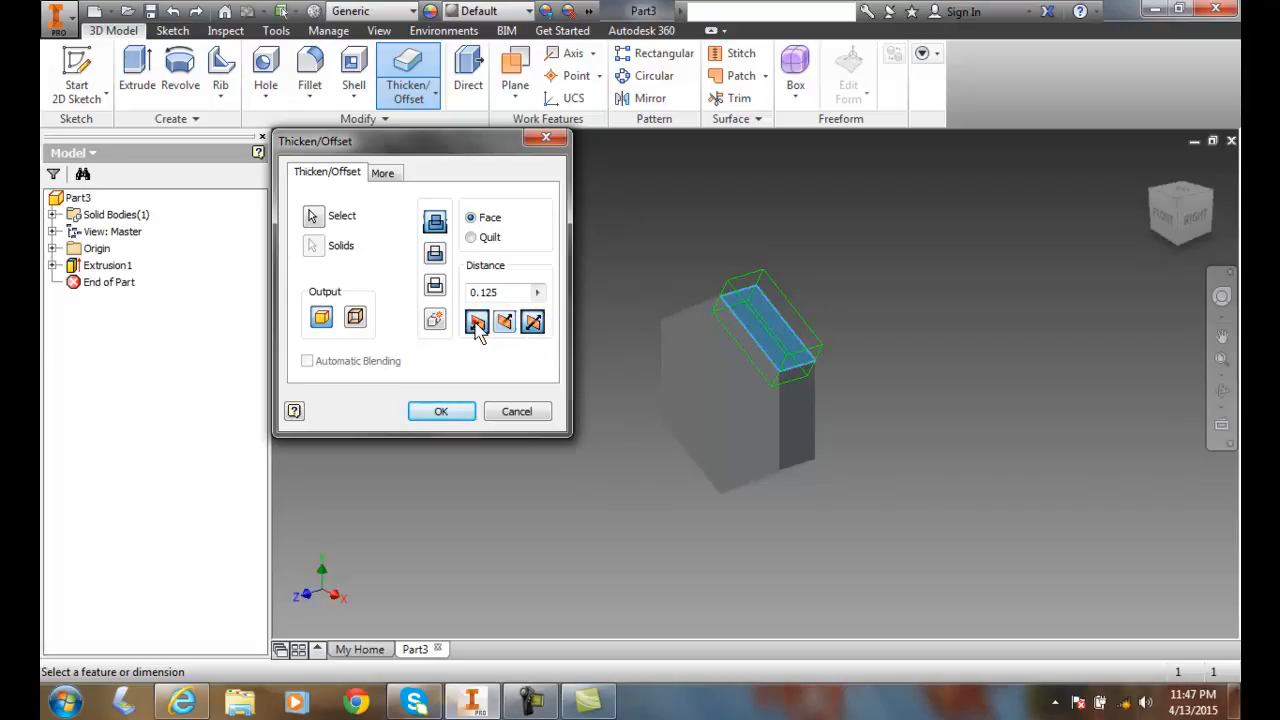
- Set the 0.125 top-face thickening to Direction 1 so it grows outward
{"action": "left_click", "coordinate": [476, 321]}
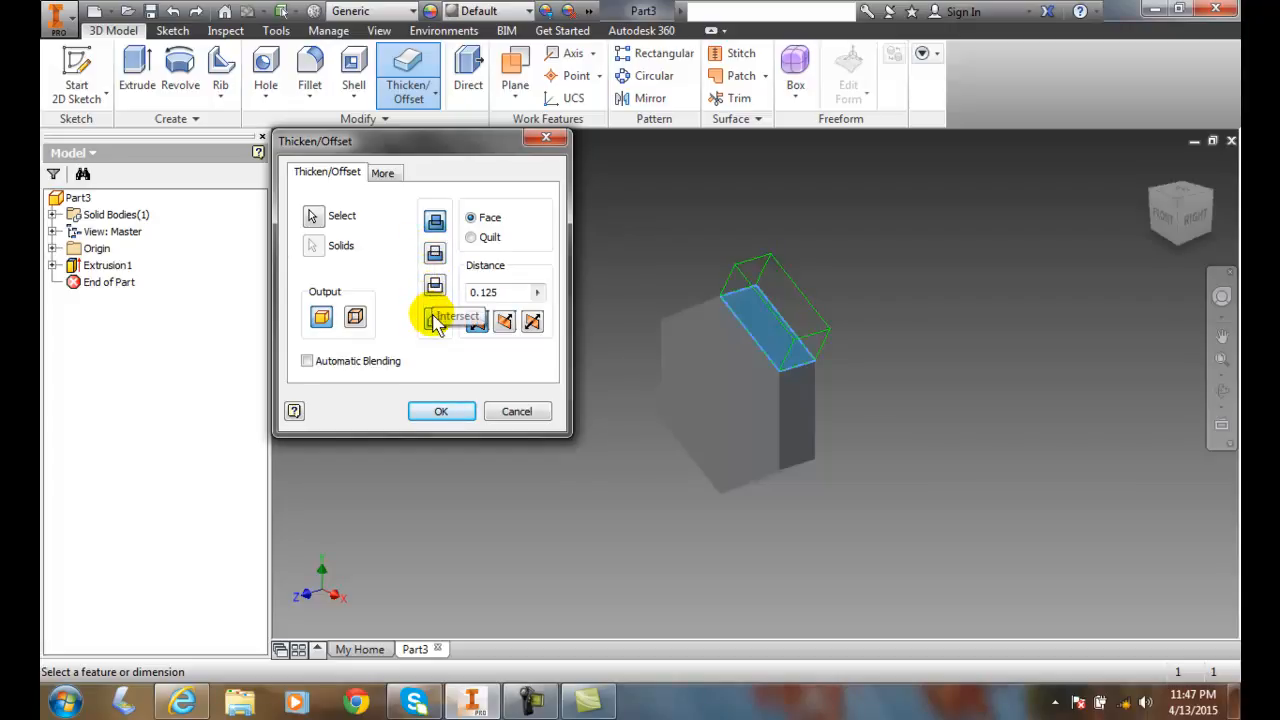
{"action": "mouse_move", "coordinate": [436, 320]}
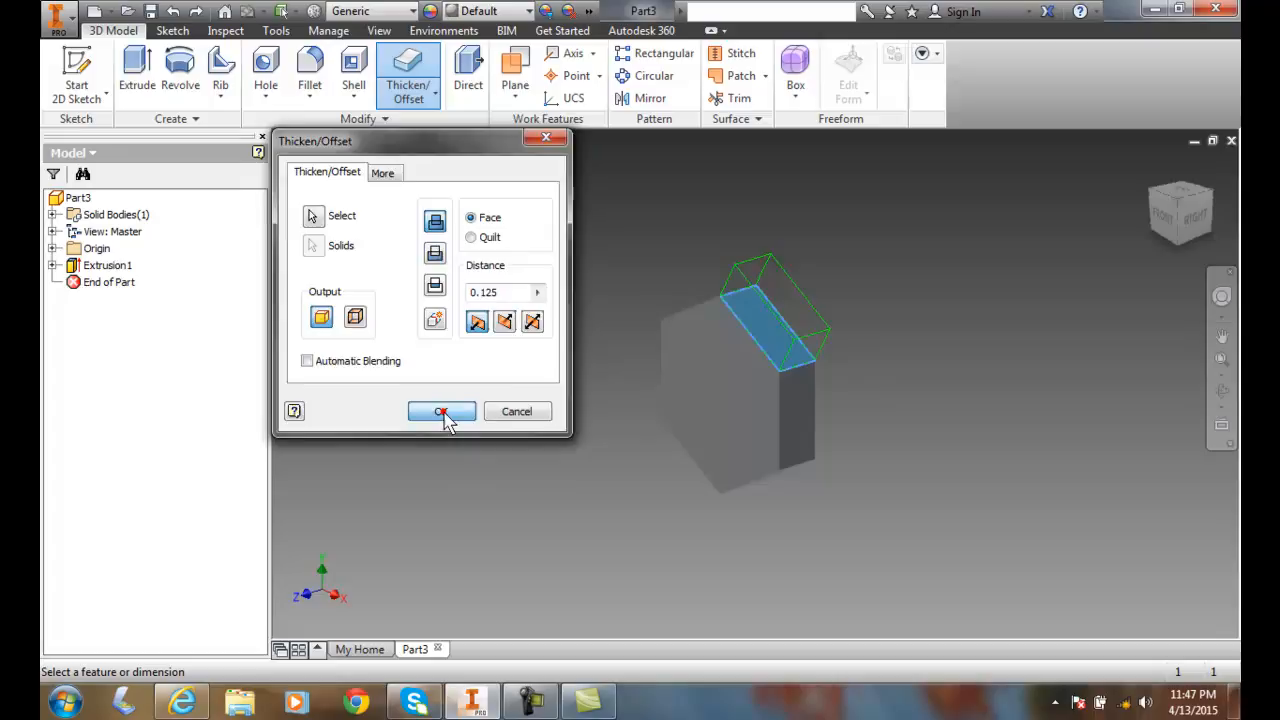
{"action": "left_click", "coordinate": [441, 411]}
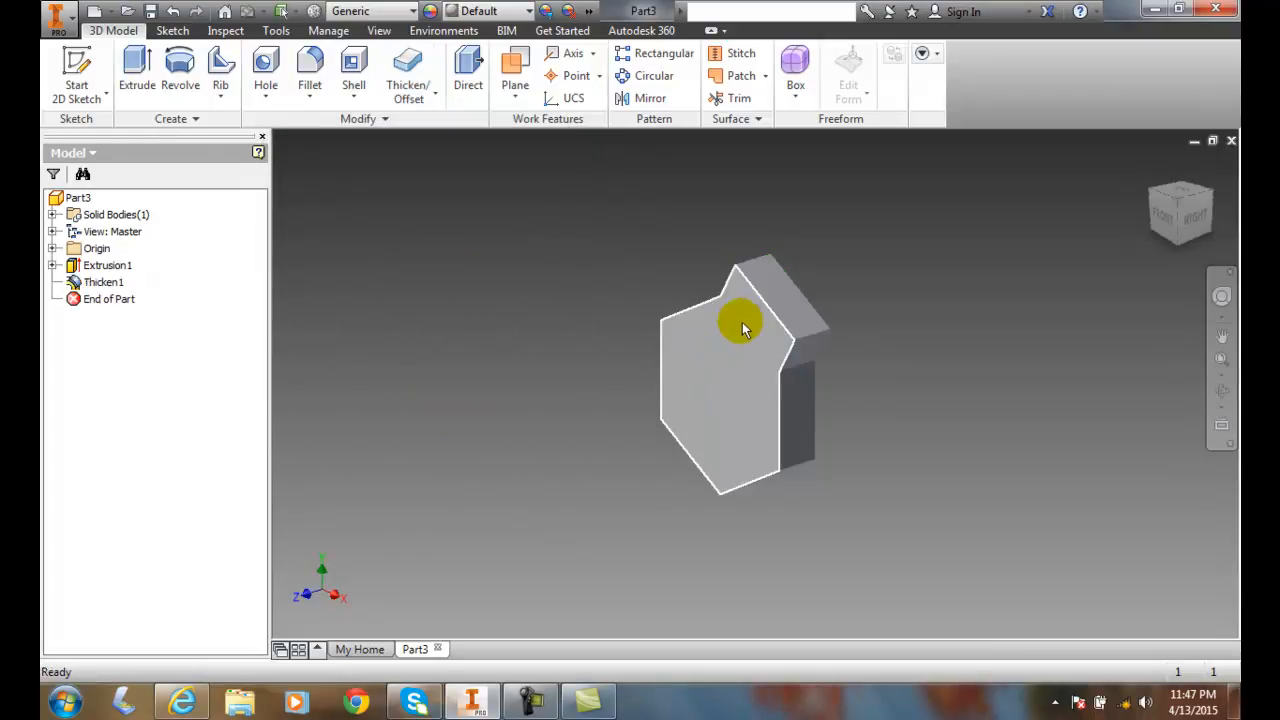
{"action": "mouse_move", "coordinate": [757, 310]}
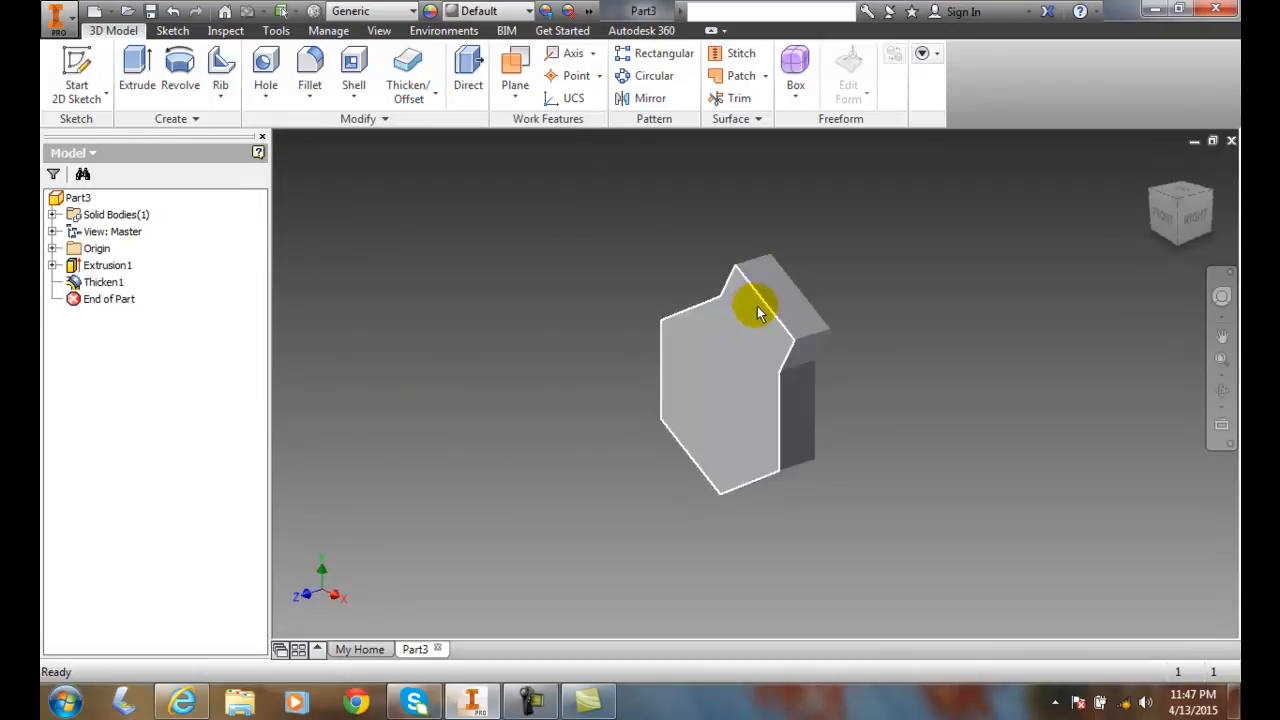
{"action": "mouse_move", "coordinate": [735, 315]}
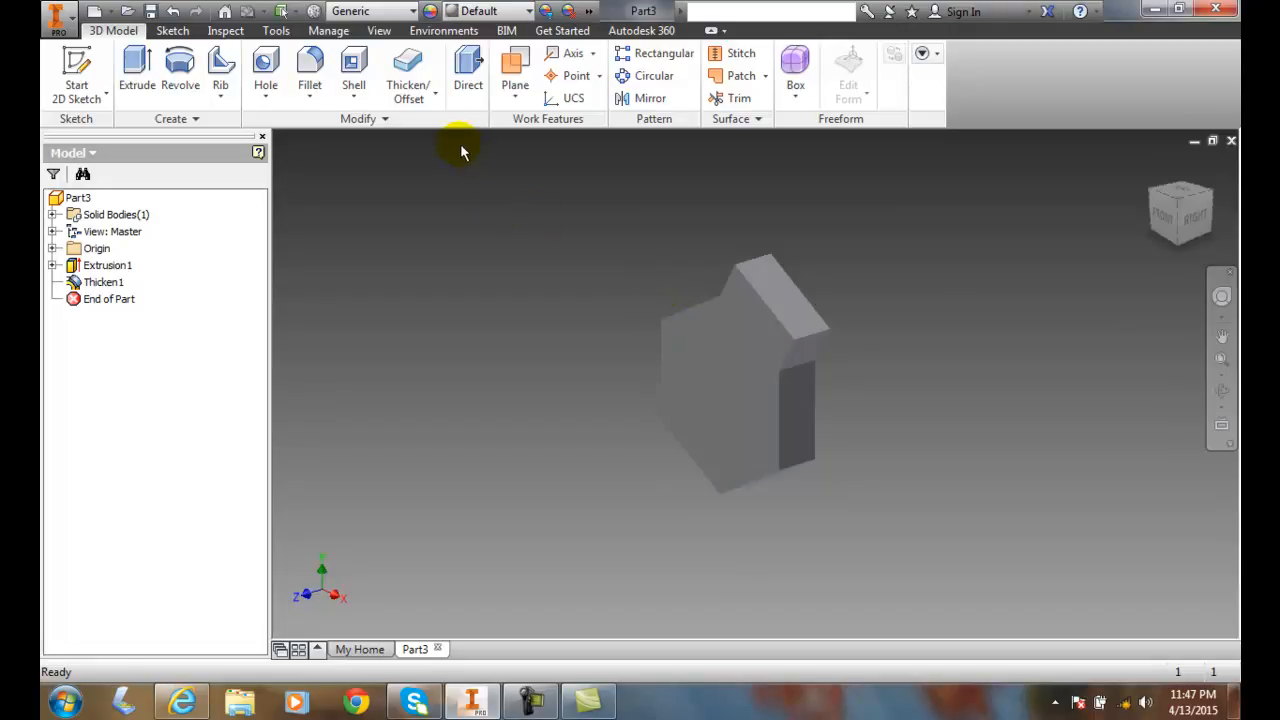
- Start a second Thicken/Offset and pick the narrow lower side face
{"action": "left_click", "coordinate": [408, 98]}
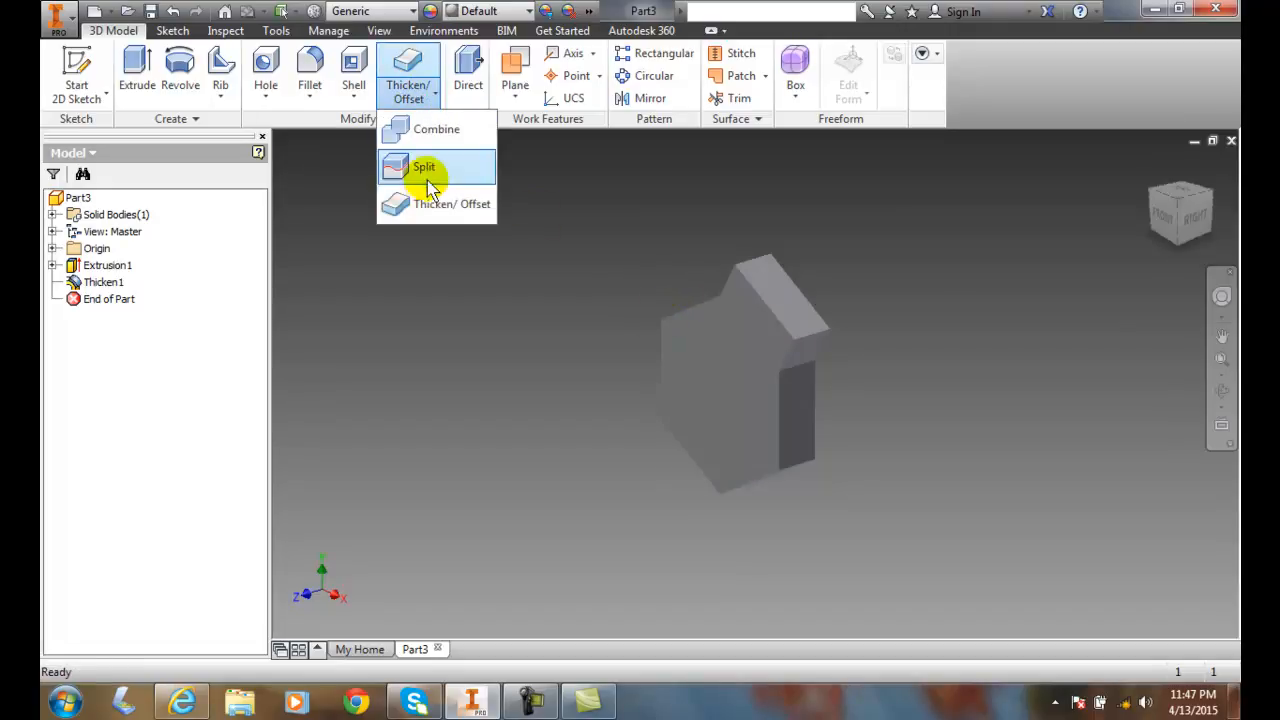
{"action": "left_click", "coordinate": [447, 204]}
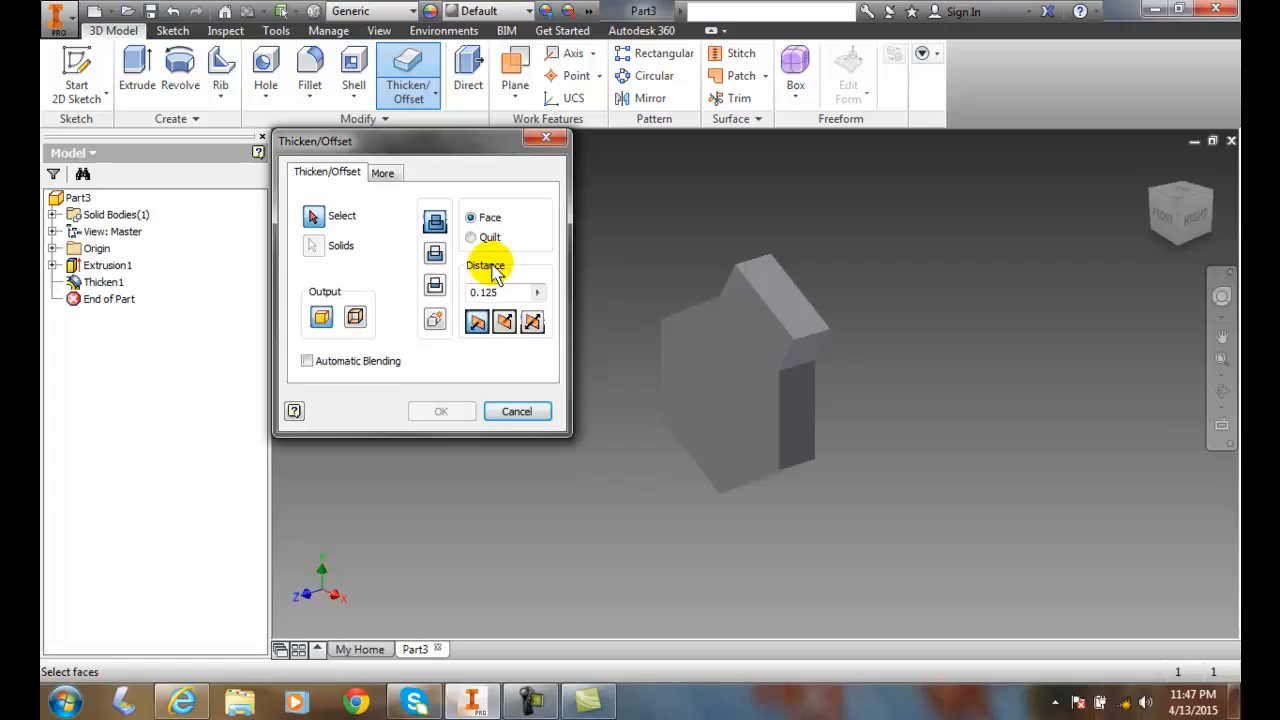
{"action": "left_click", "coordinate": [800, 408]}
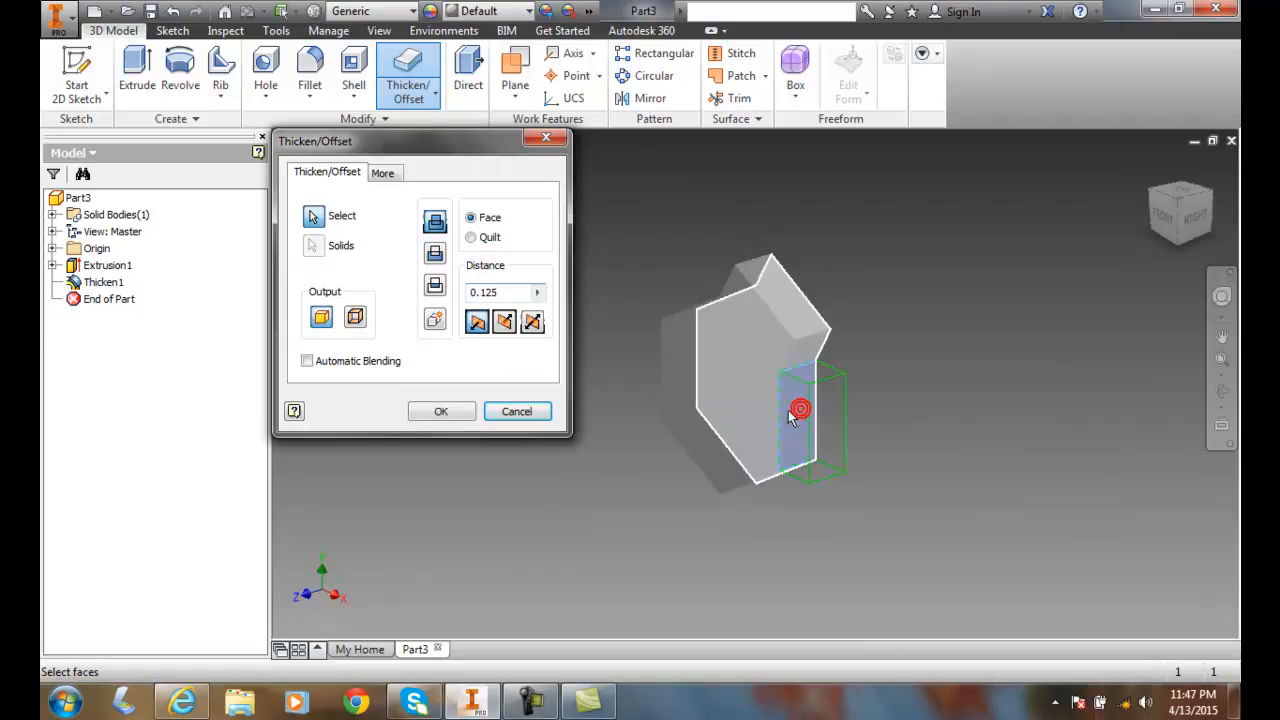
- Switch the side-face thickening output to New Solid
{"action": "left_click", "coordinate": [434, 322]}
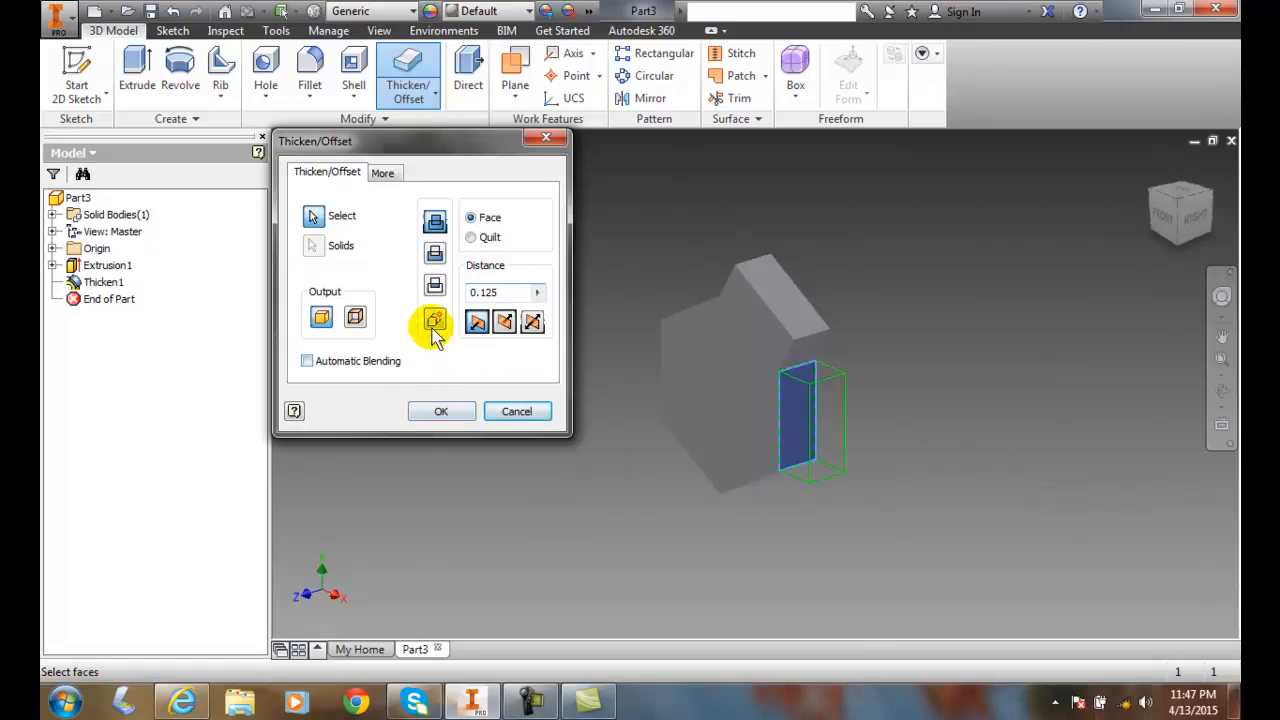
{"action": "mouse_move", "coordinate": [434, 253]}
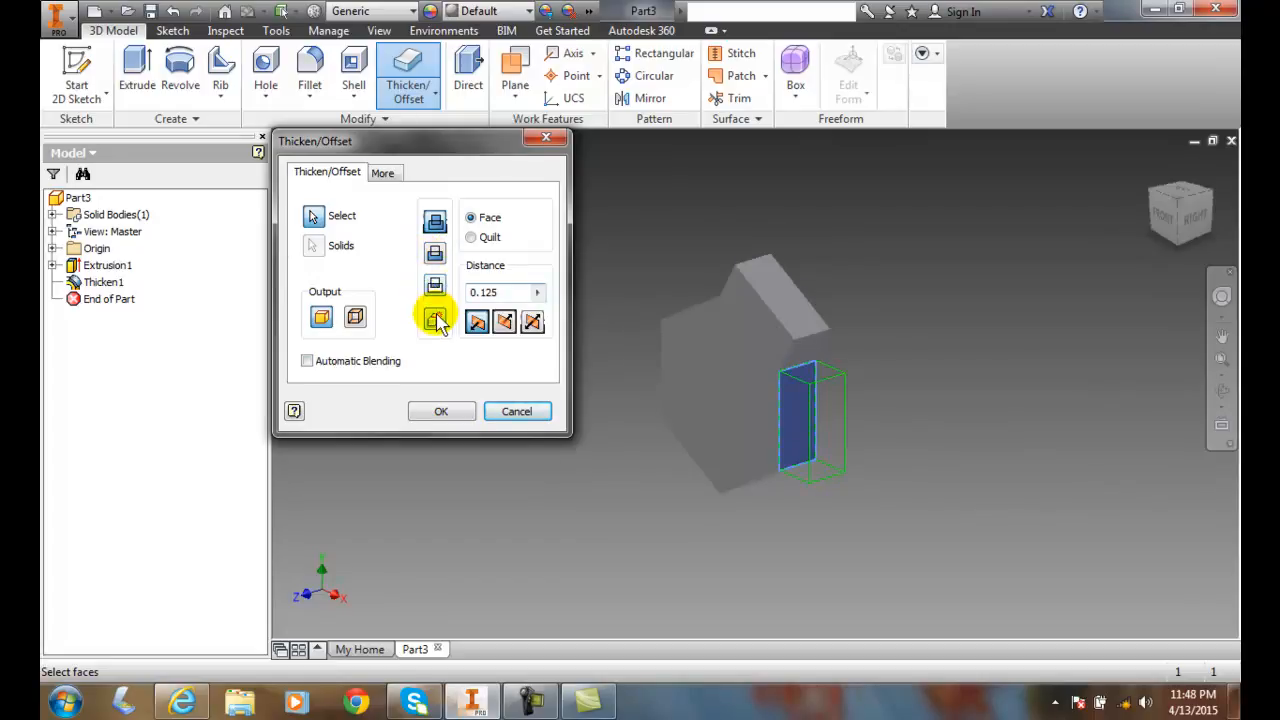
{"action": "mouse_move", "coordinate": [434, 320]}
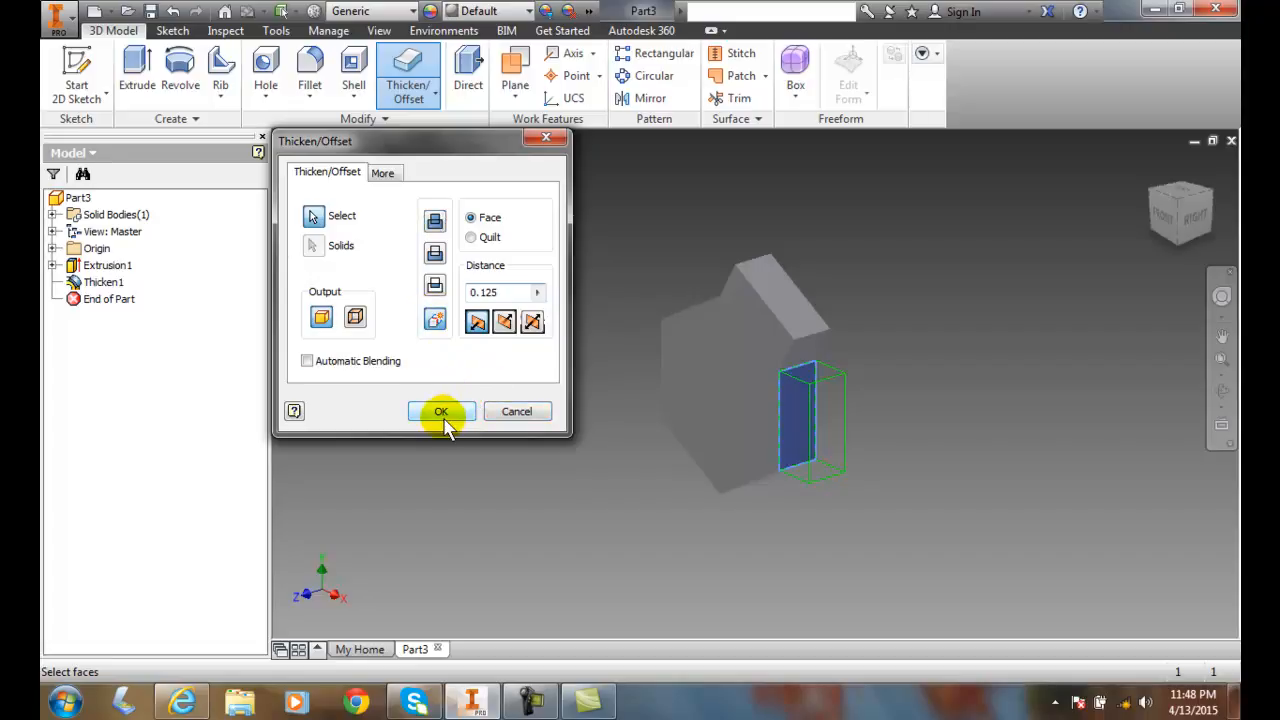
- Confirm the side-face thickening as Thicken2, inspect the second body, and reopen the command list
{"action": "left_click", "coordinate": [441, 411]}
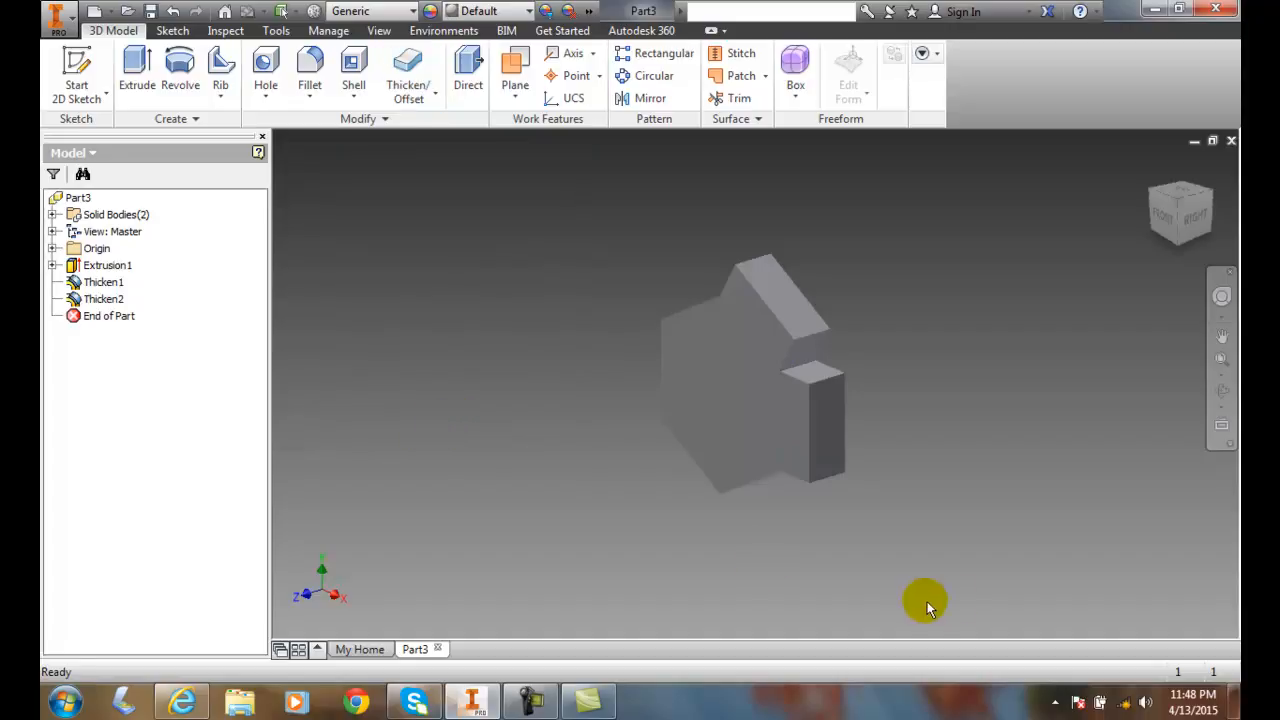
{"action": "mouse_move", "coordinate": [800, 390]}
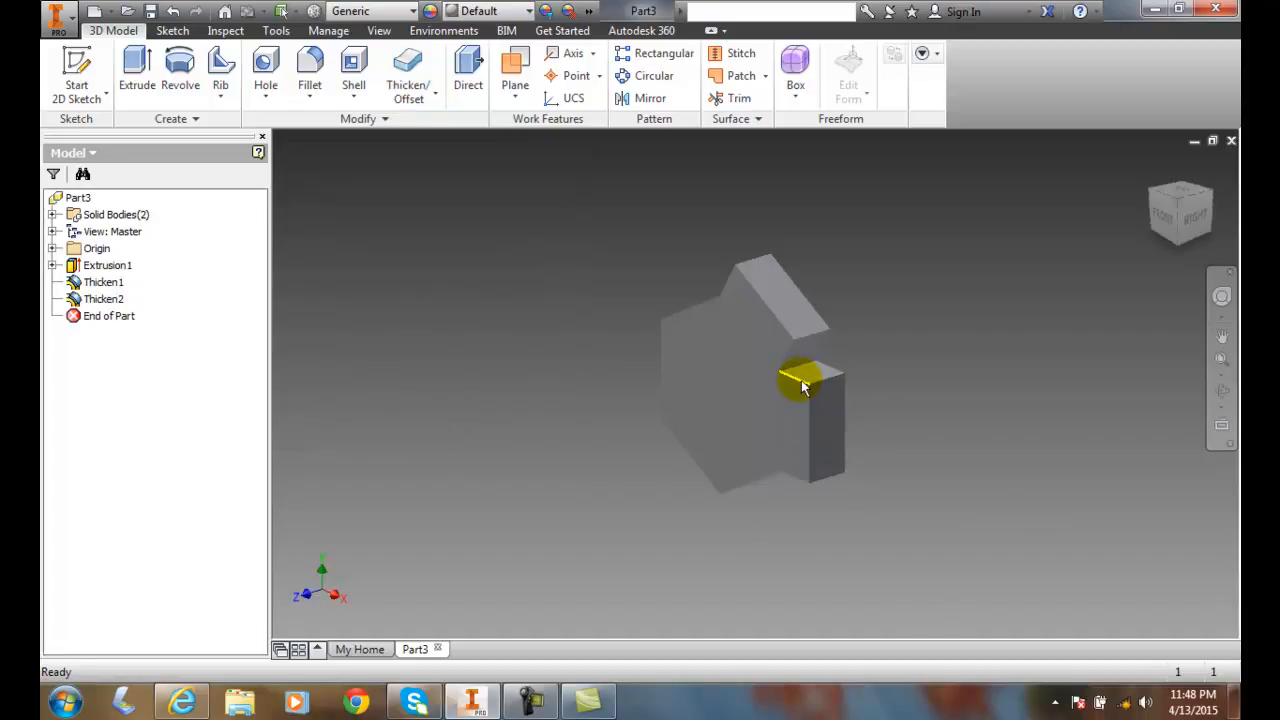
{"action": "left_click", "coordinate": [803, 385]}
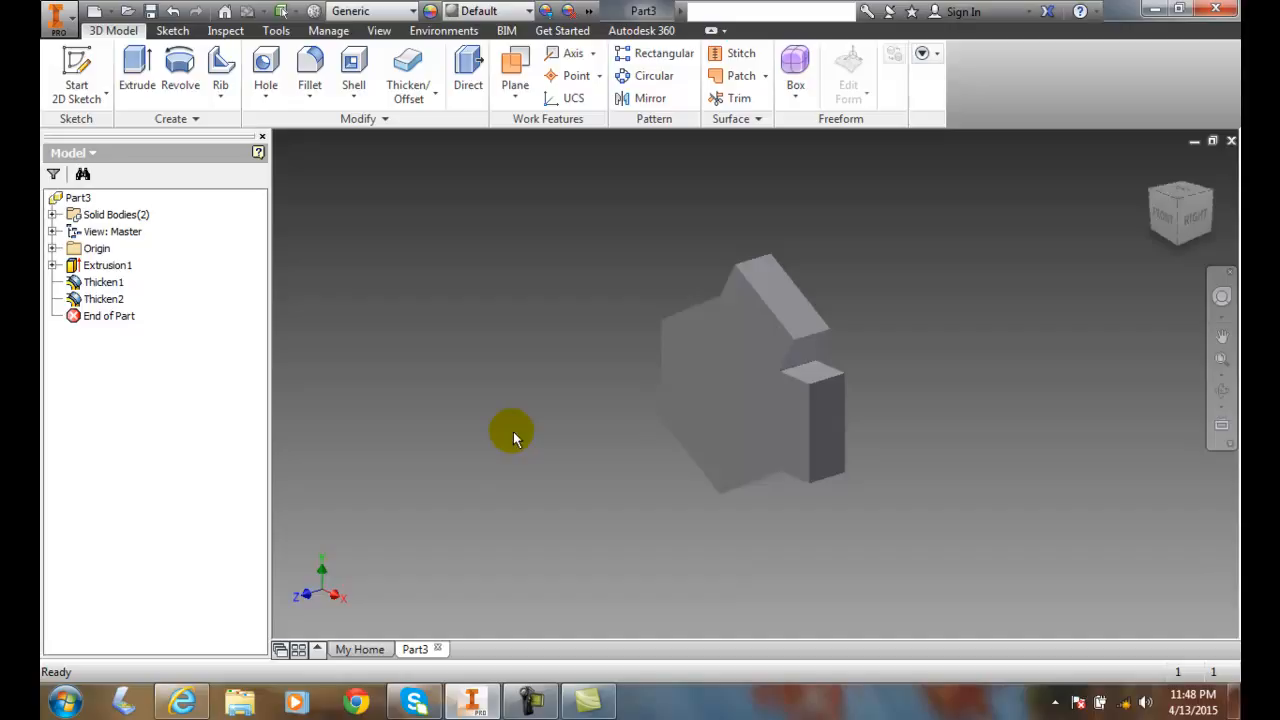
{"action": "mouse_move", "coordinate": [507, 433]}
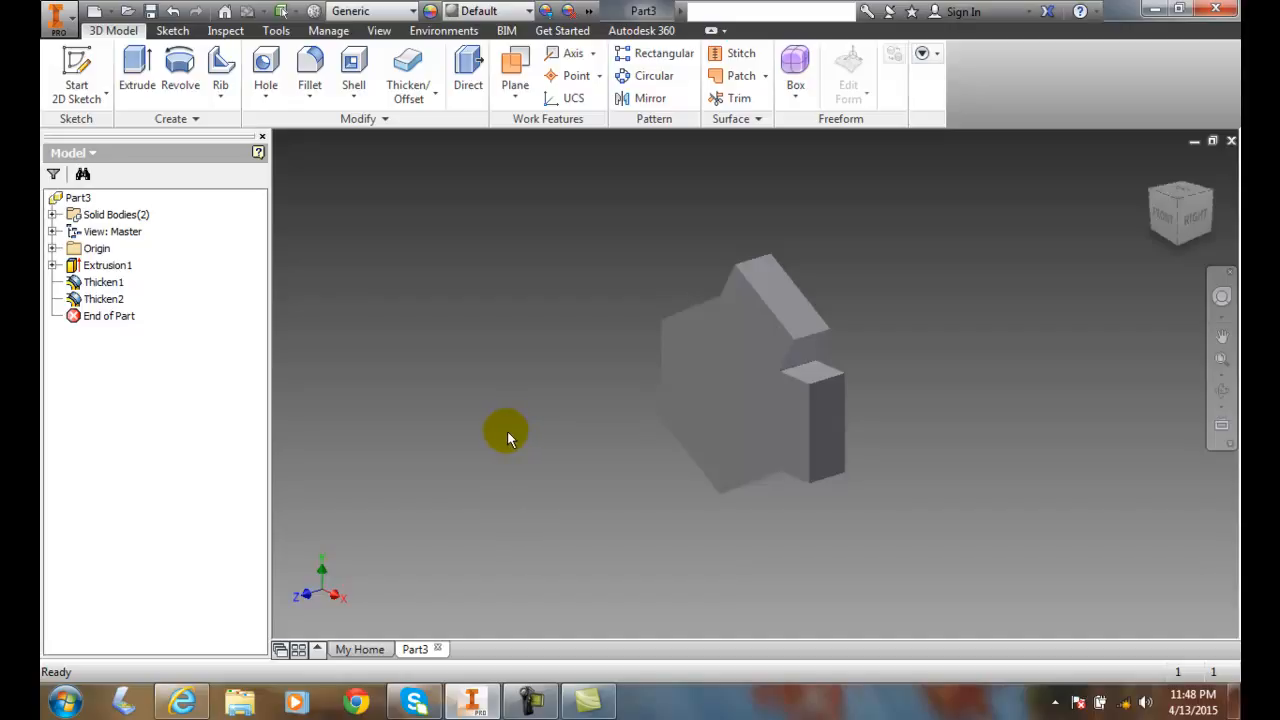
{"action": "mouse_move", "coordinate": [512, 432]}
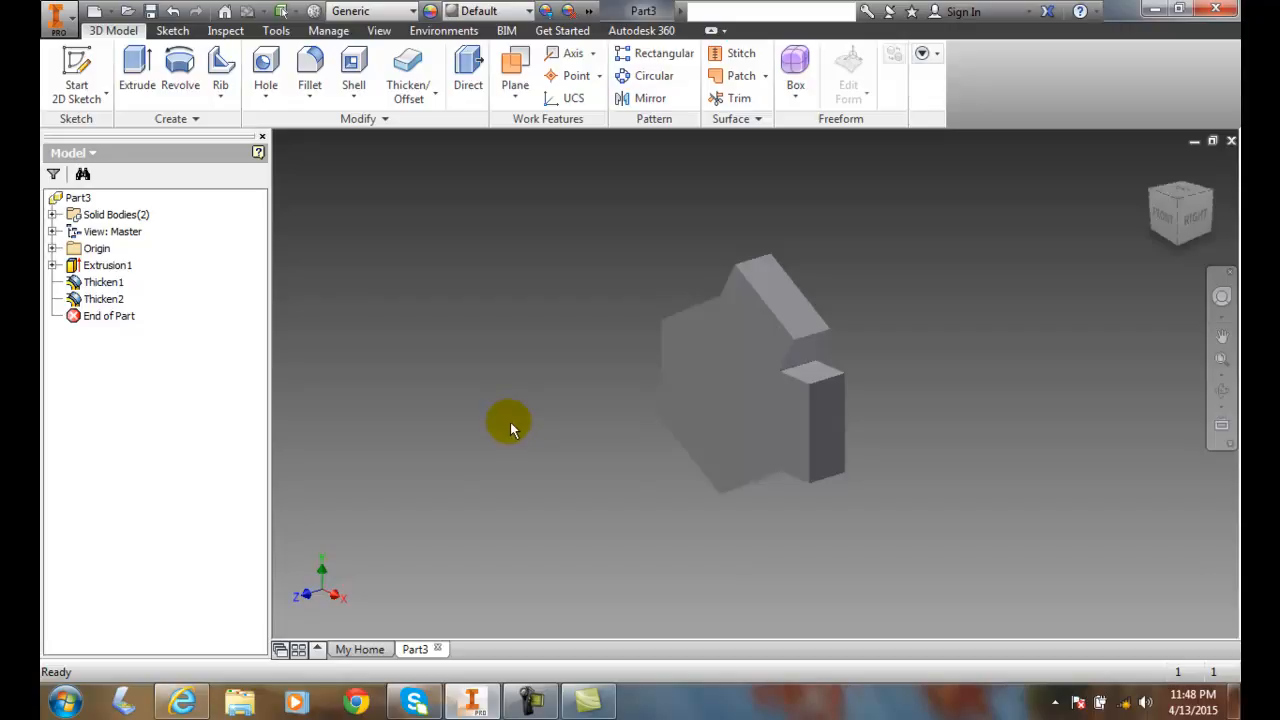
{"action": "mouse_move", "coordinate": [408, 452]}
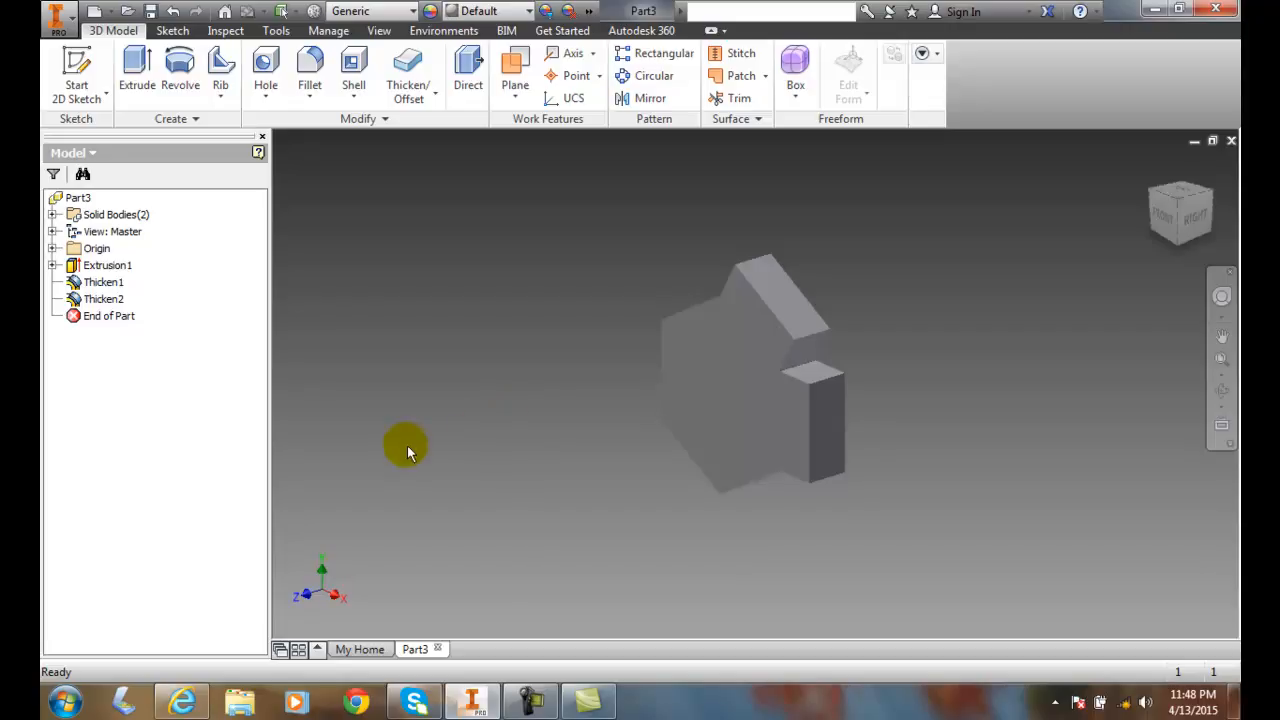
{"action": "mouse_move", "coordinate": [288, 290]}
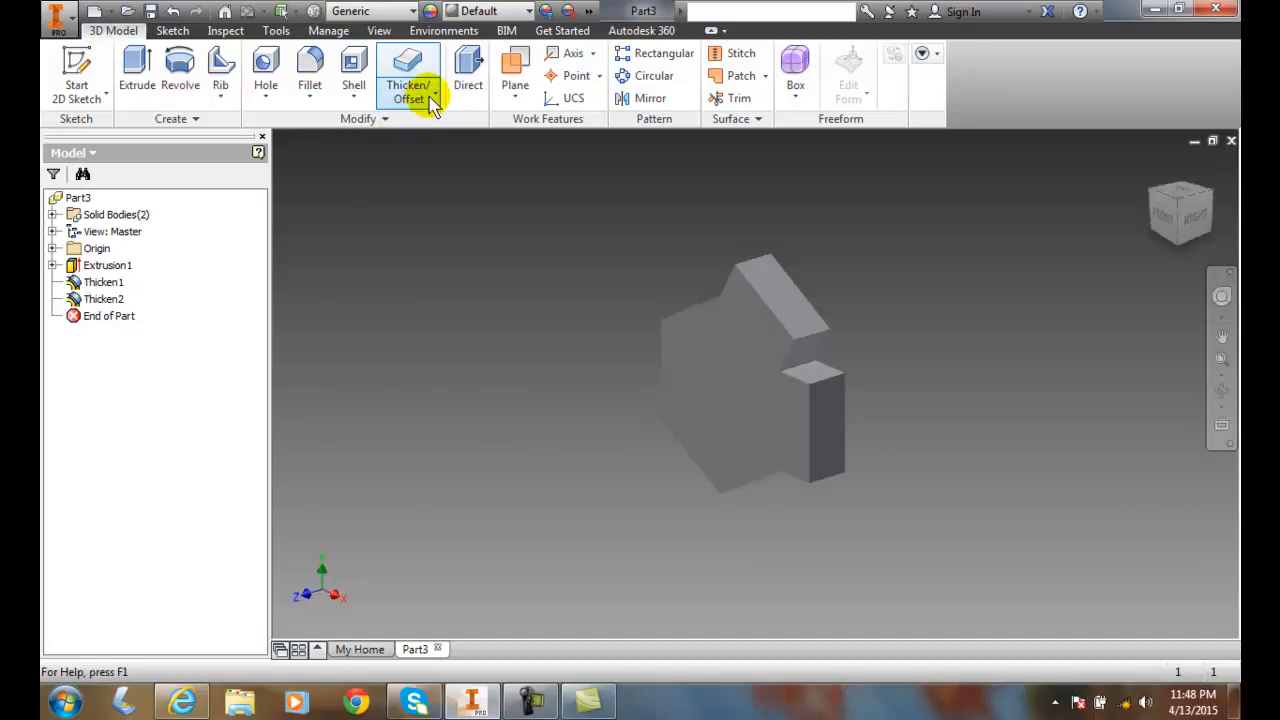
{"action": "left_click", "coordinate": [430, 98]}
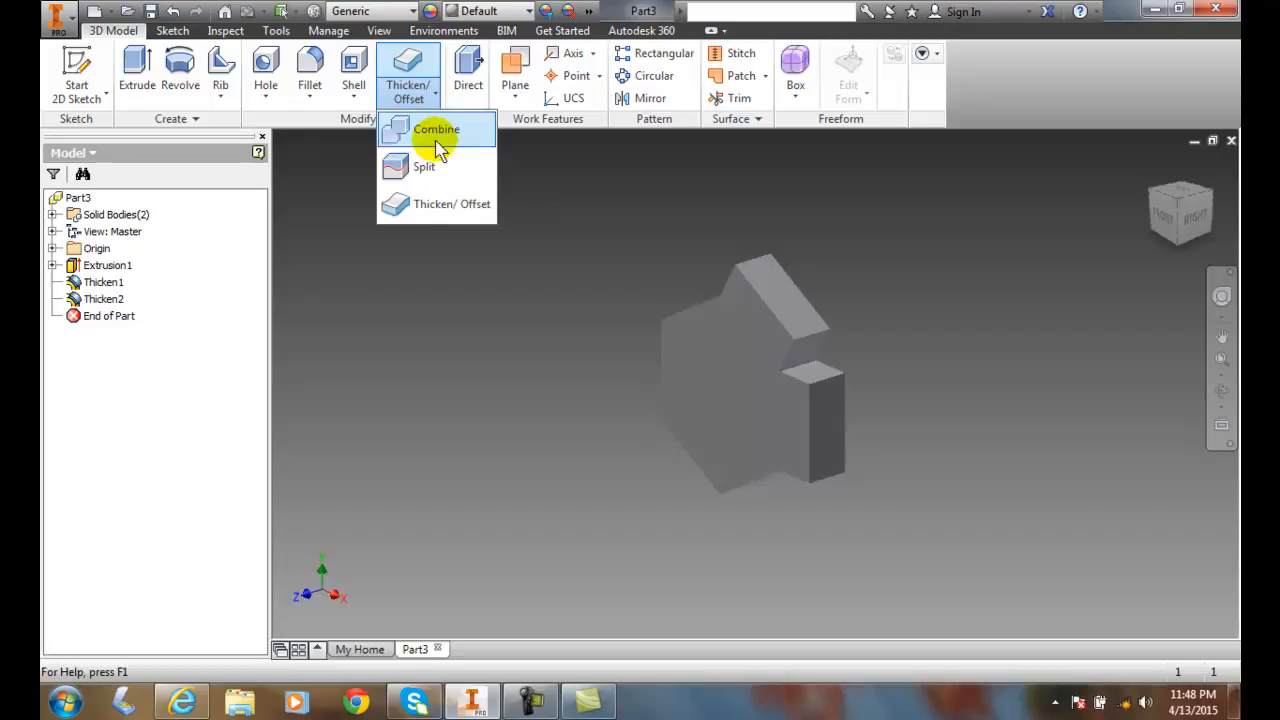